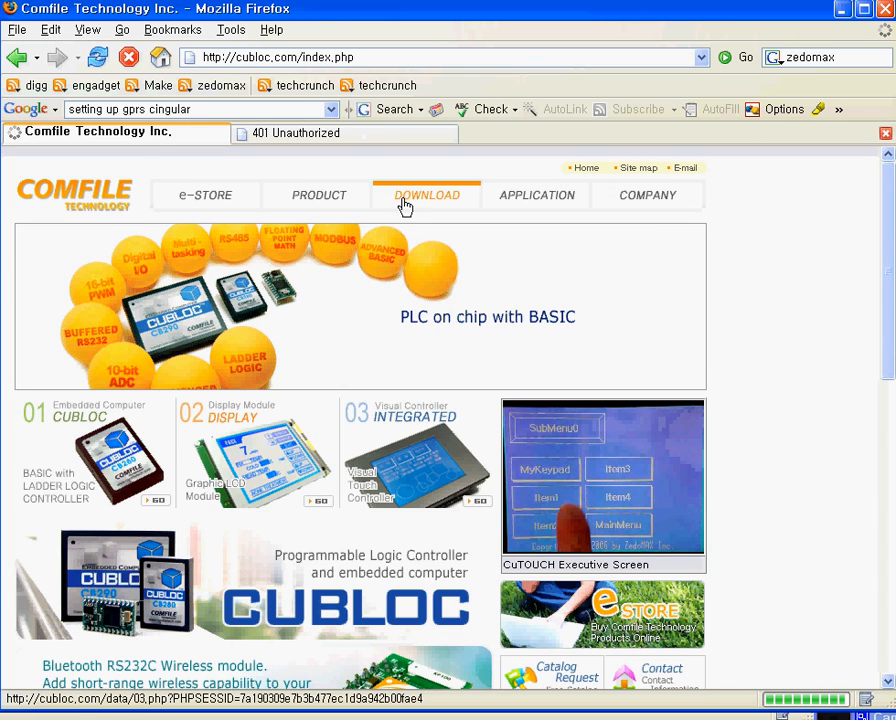
Step: Navigate from the cubloc.com home page to the CUBLOC Download listing
click(426, 196)
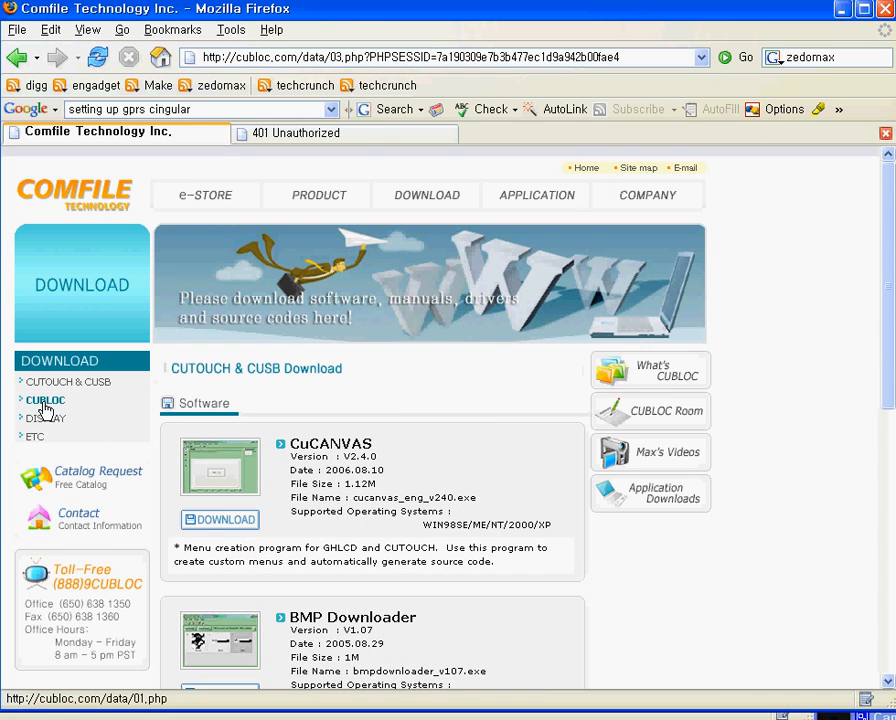
click(44, 400)
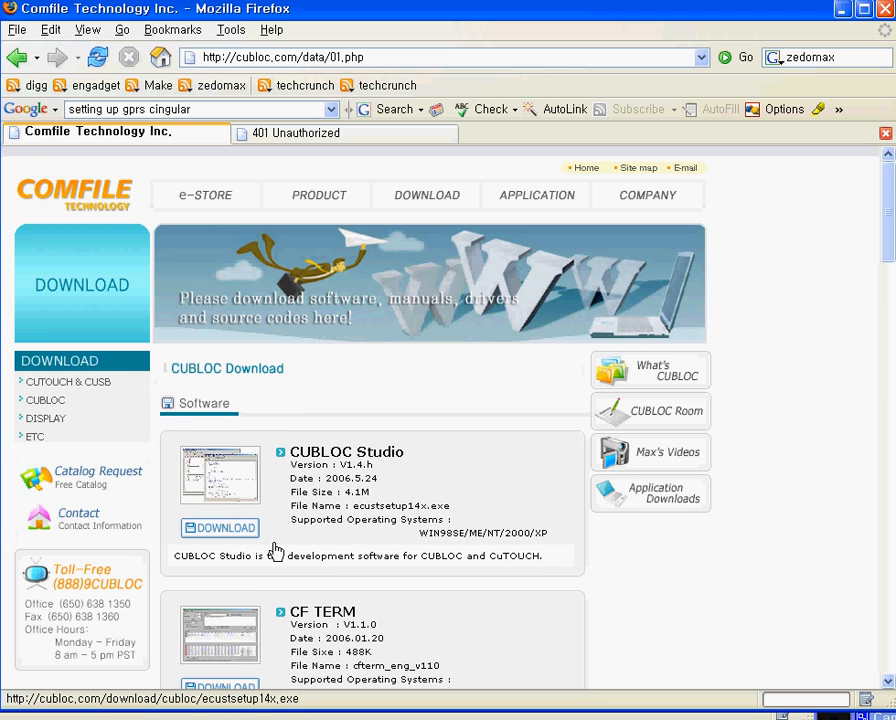
Step: Download the CUBLOC Studio installer ecustsetup14c.exe and confirm saving it
click(220, 528)
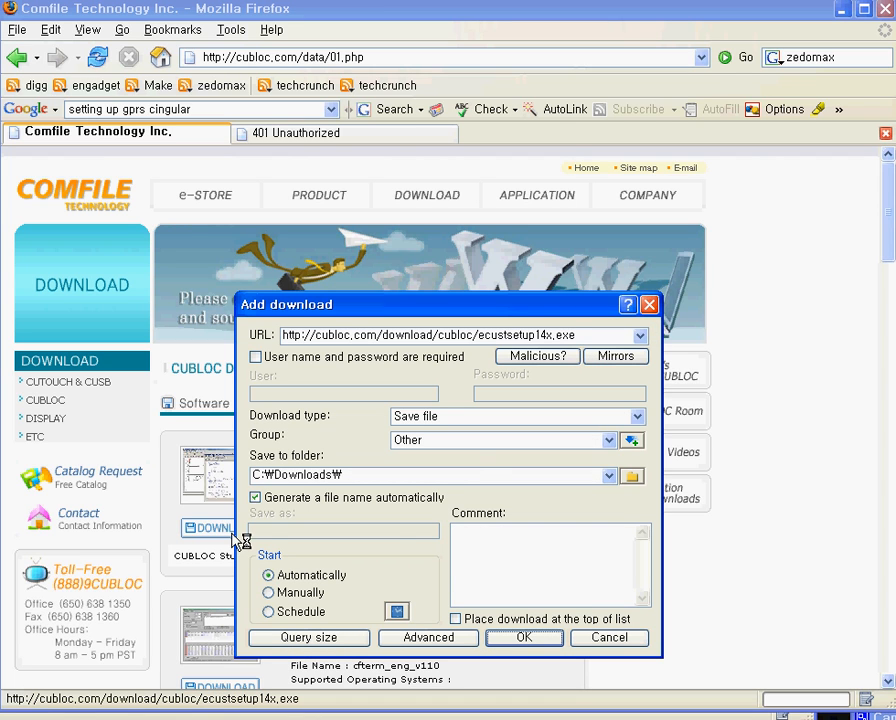
mouse_move(608, 636)
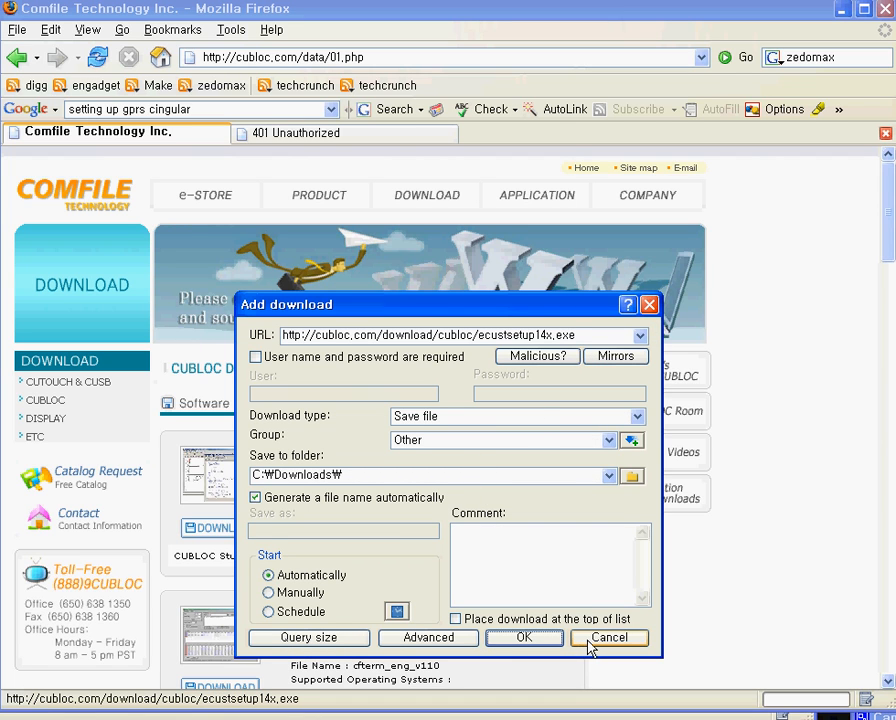
click(524, 636)
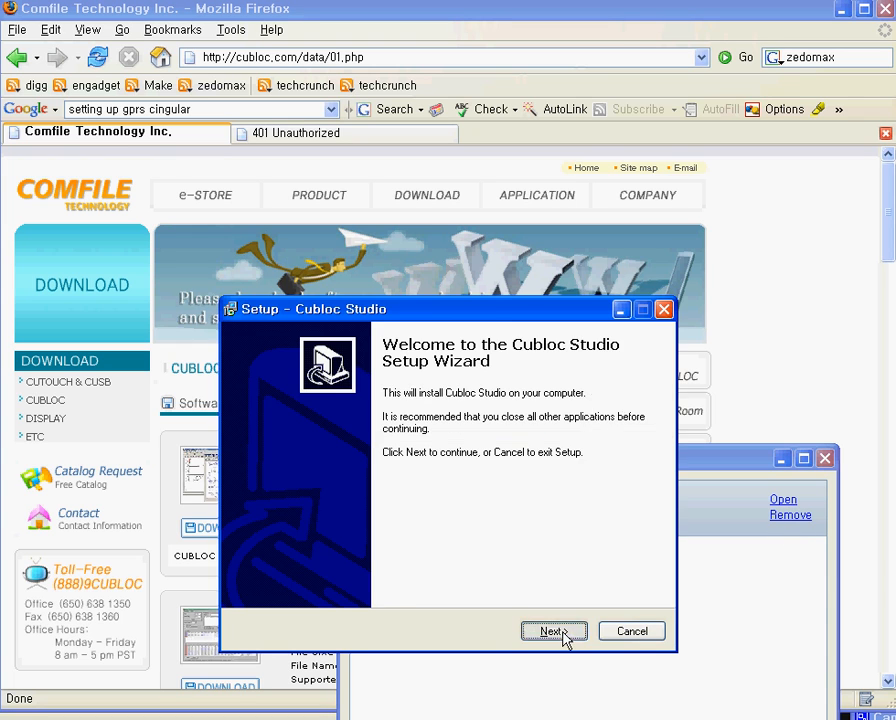
Step: Run the setup wizard with 'Create a desktop icon' kept, then launch CUBLOC Studio
click(552, 632)
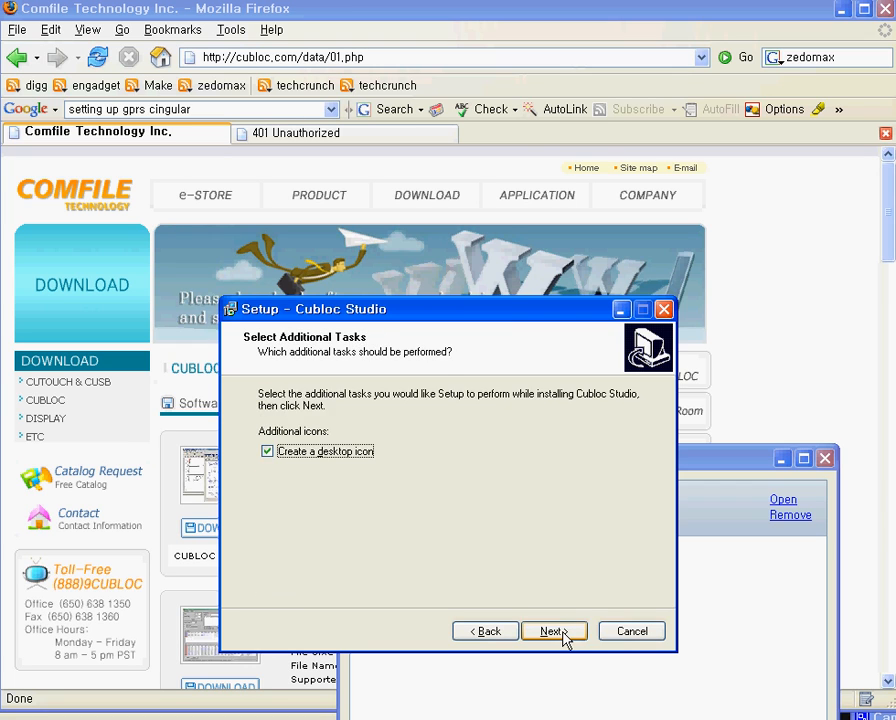
click(554, 632)
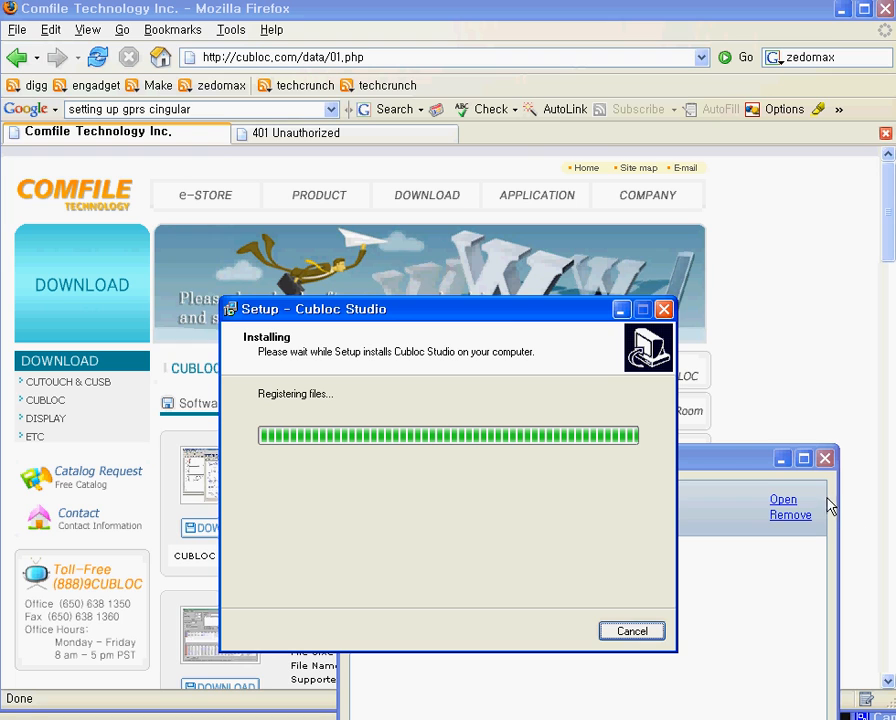
mouse_move(588, 560)
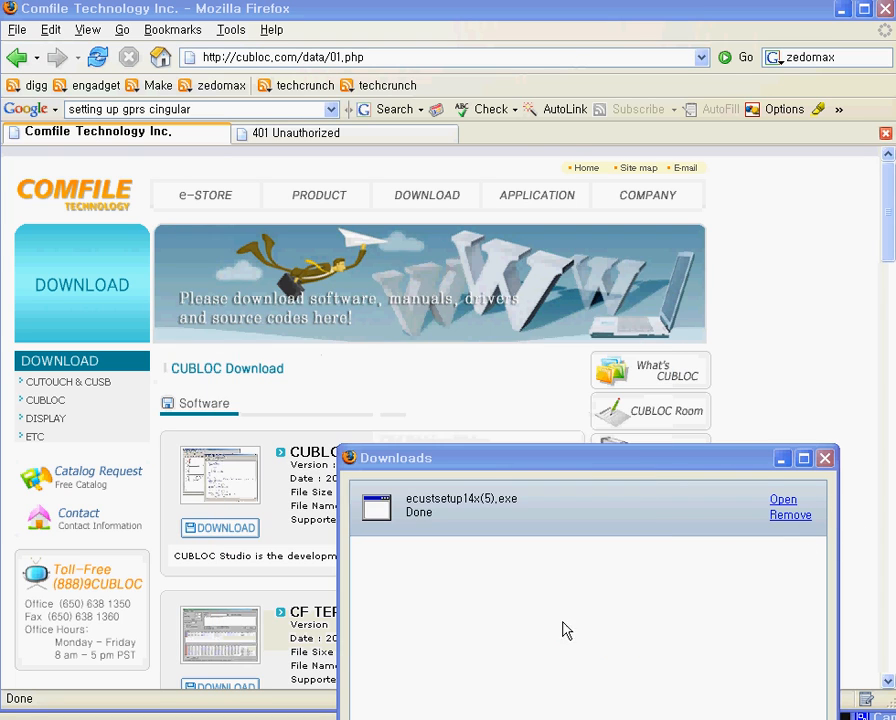
click(784, 500)
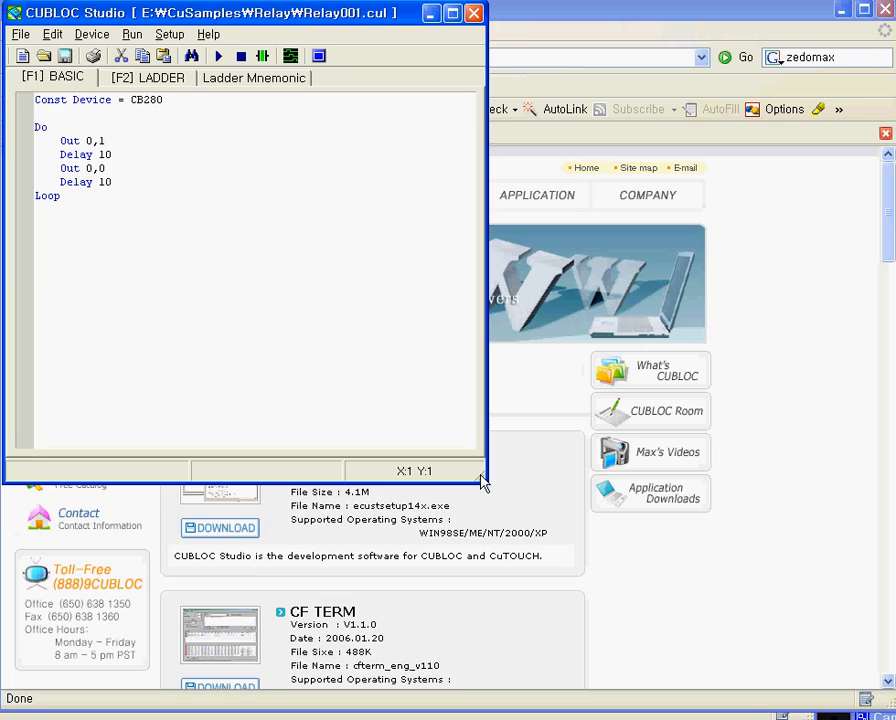
Step: Maximize the editor, start a new program and declare Const Device = CB280
click(452, 12)
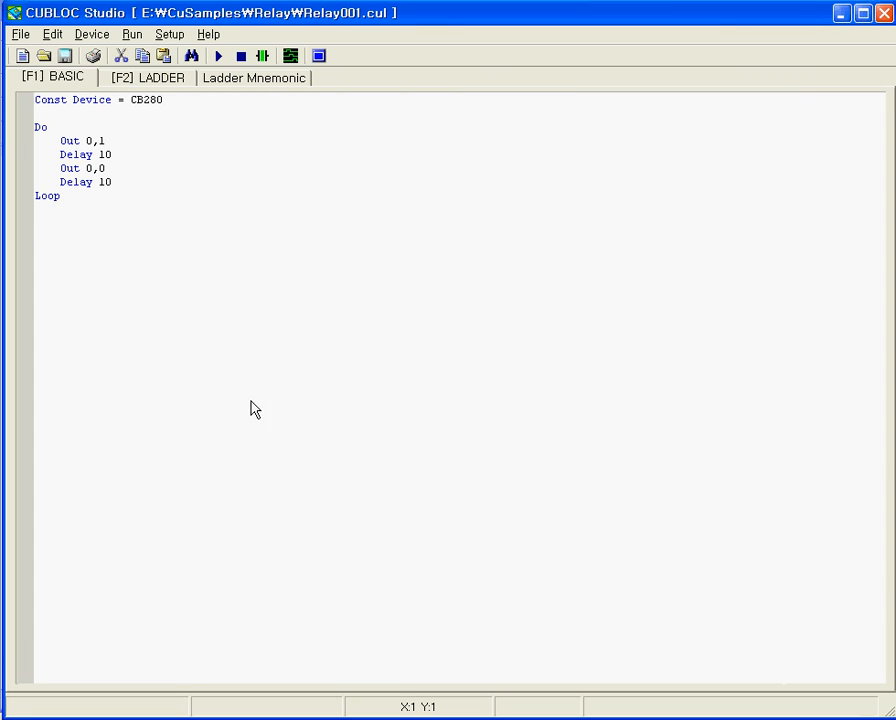
click(22, 56)
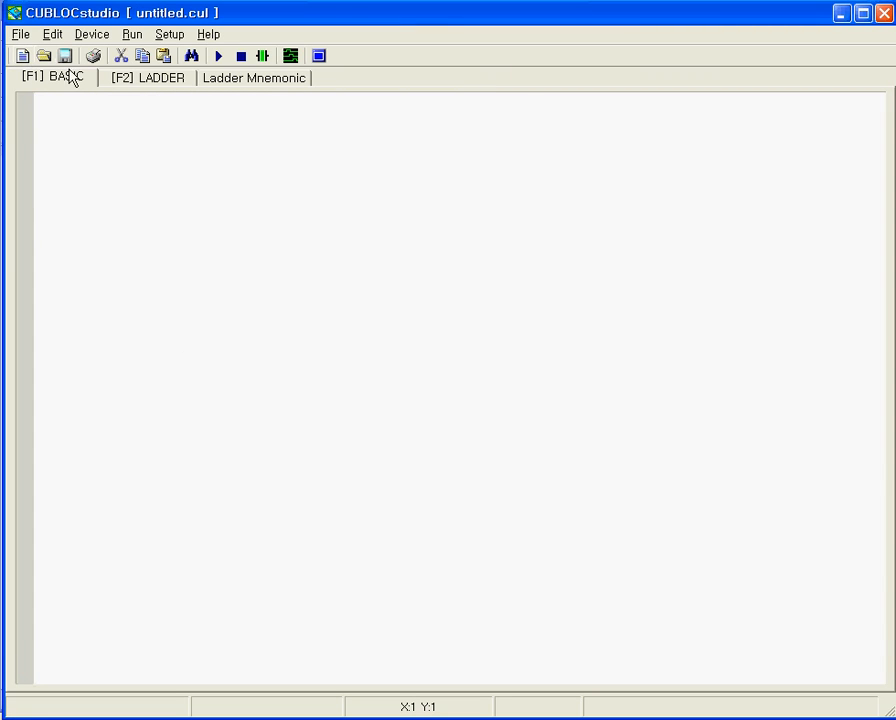
click(92, 32)
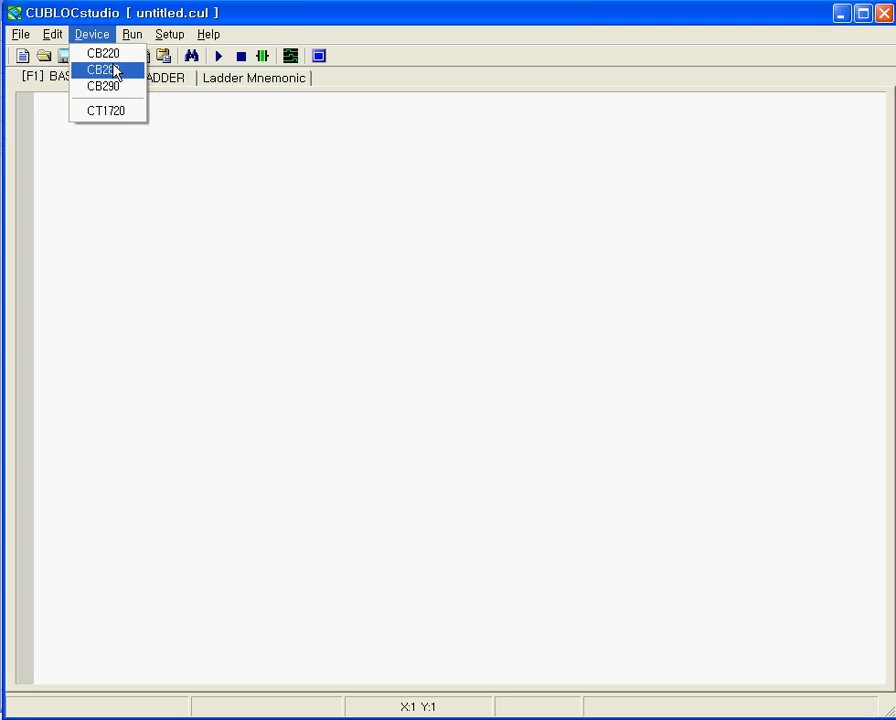
click(102, 70)
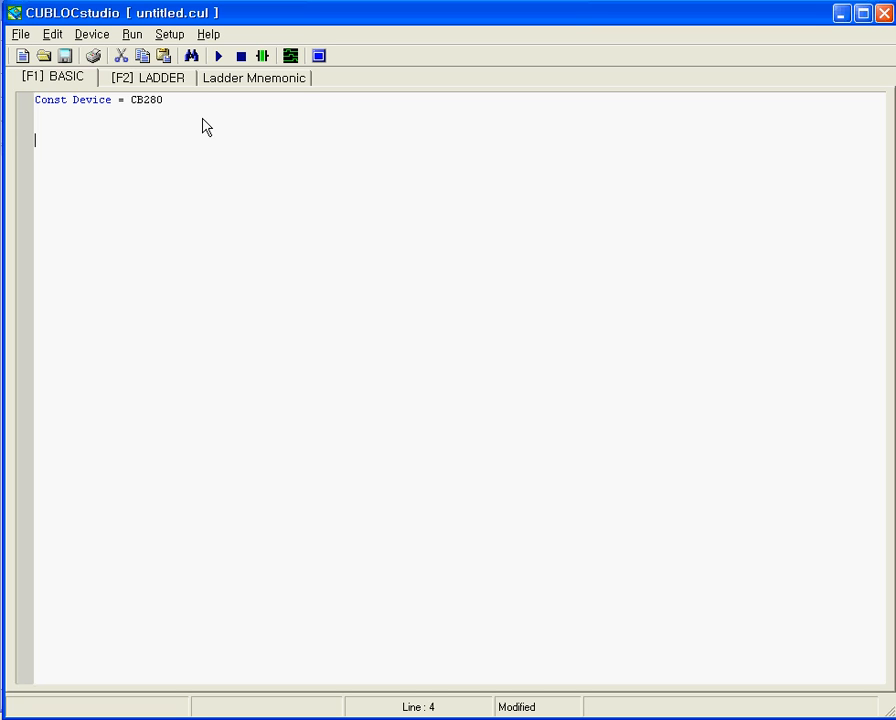
Step: Write Out 0,1 / Delay 500 / Out 0,0 / Delay 500 in the BASIC editor
text(out 0)
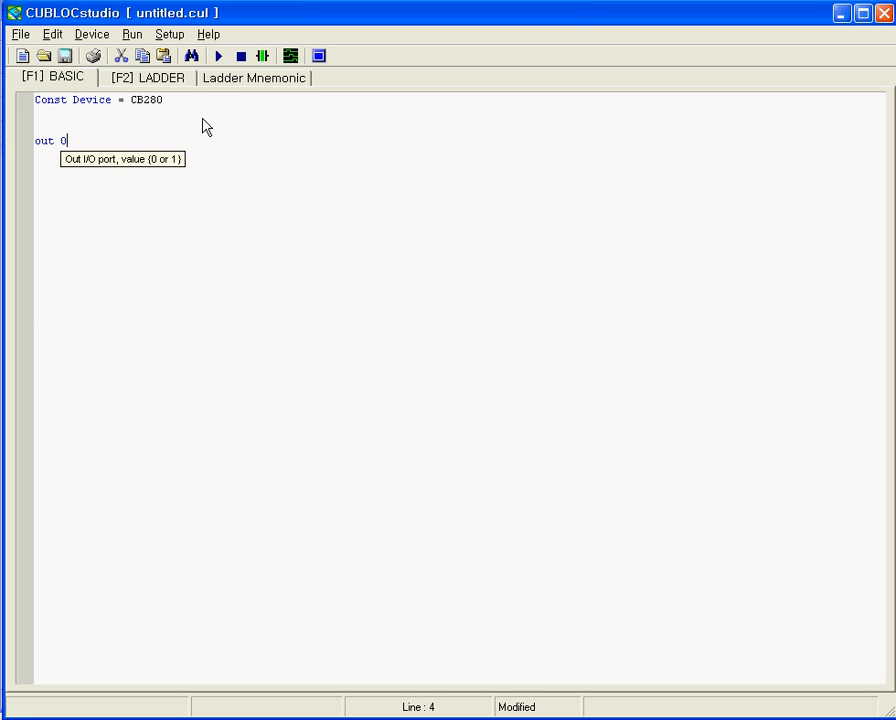
text(,1)
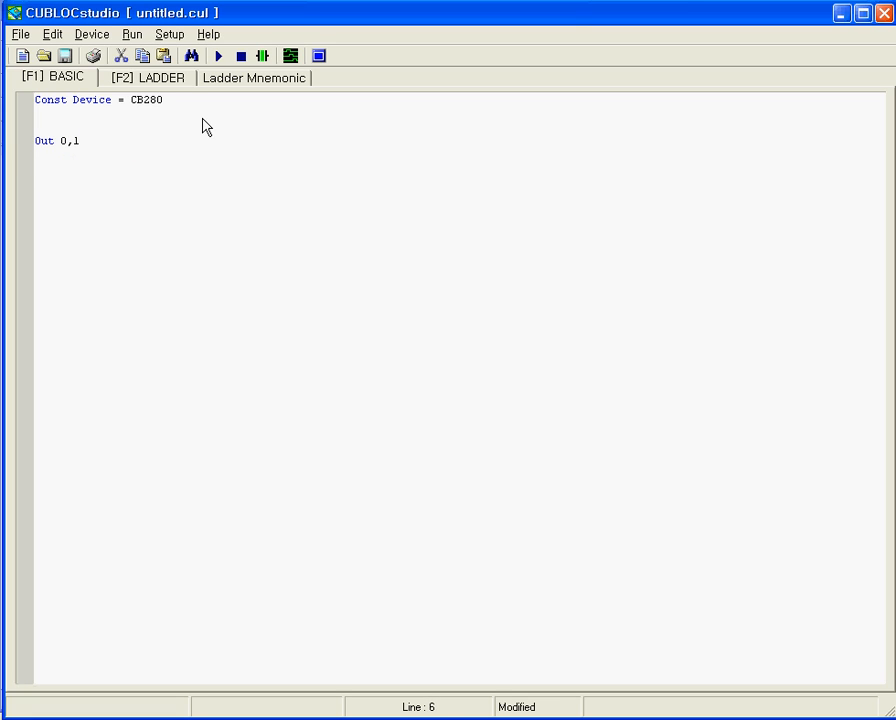
text(out 0,)
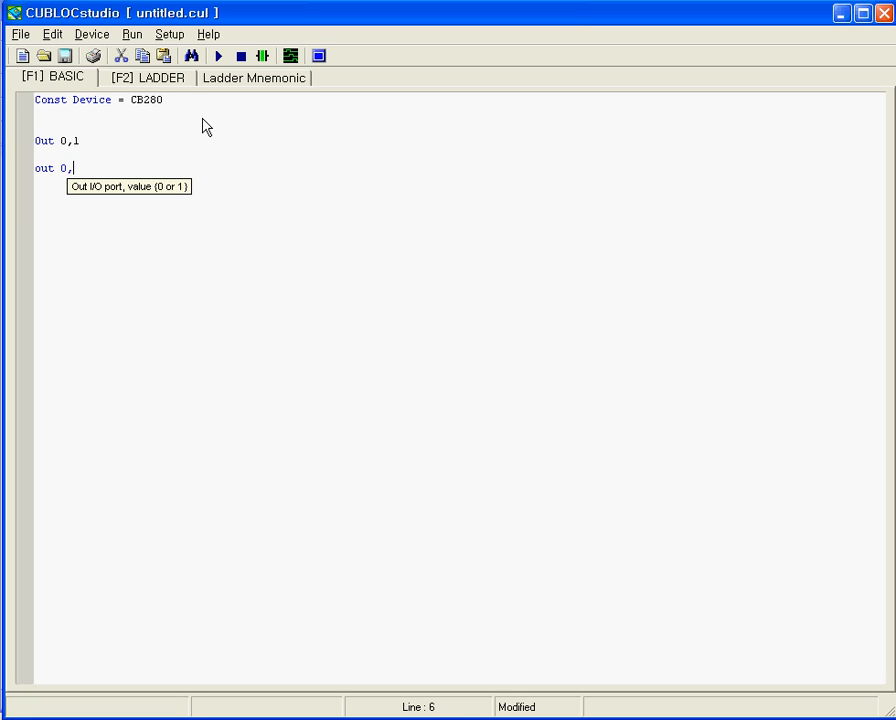
text(0)
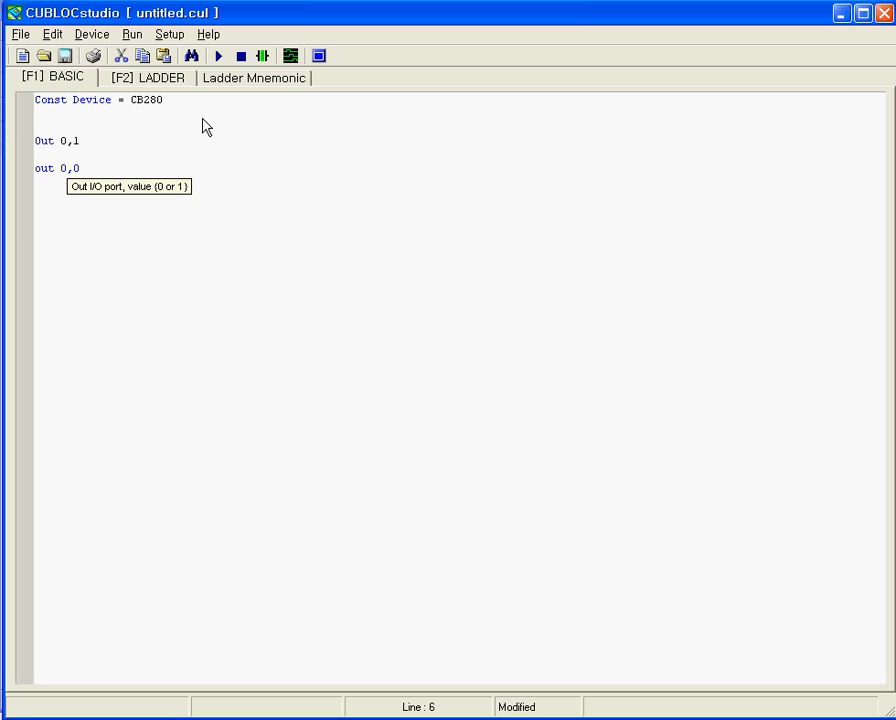
text(delay 500)
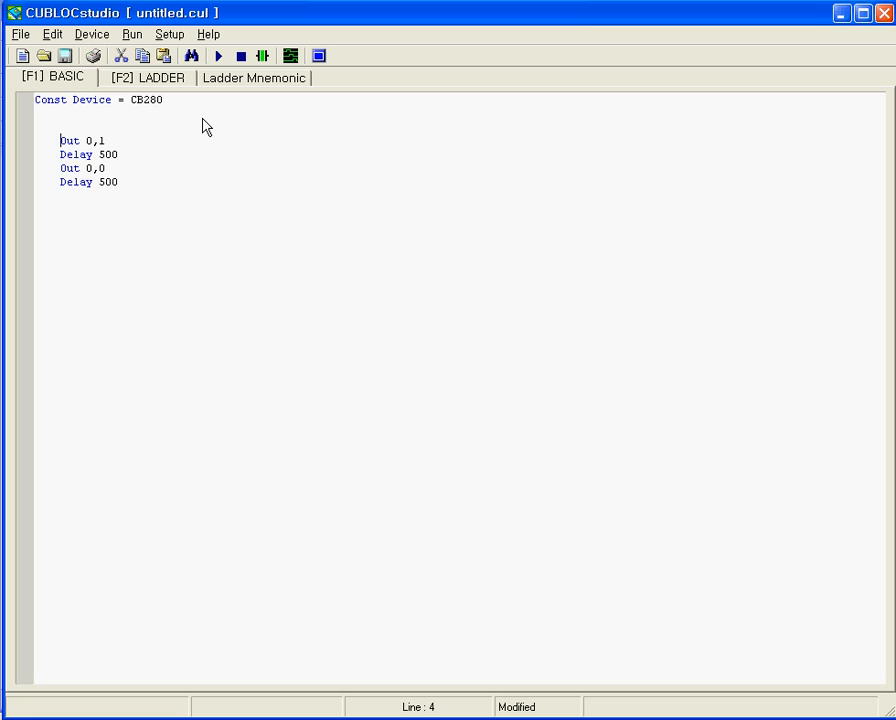
Step: Wrap the four lines in Do … Loop so port 0 toggles forever
text(Do)
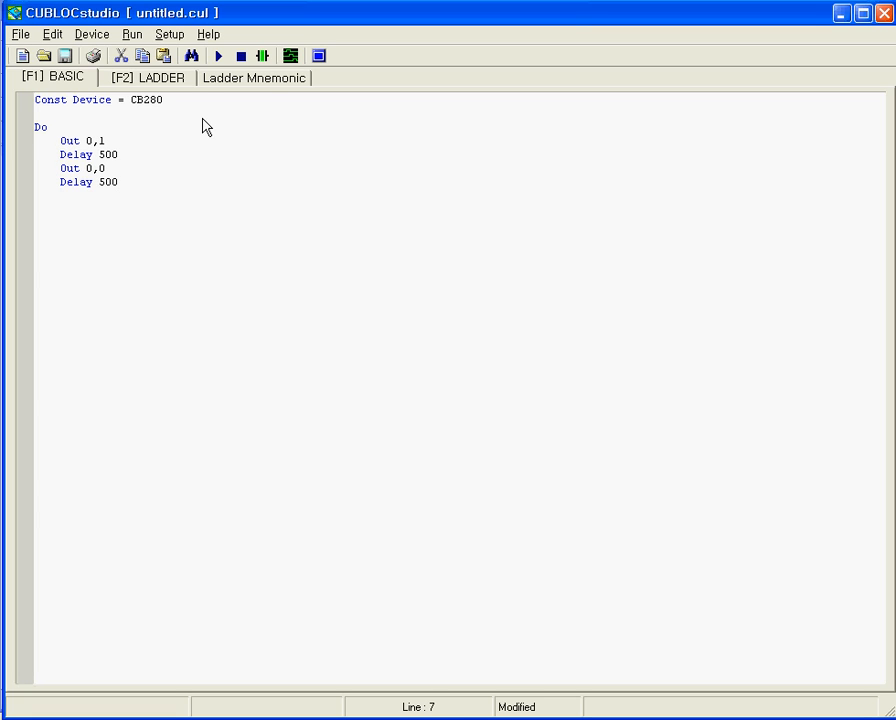
text(Loop)
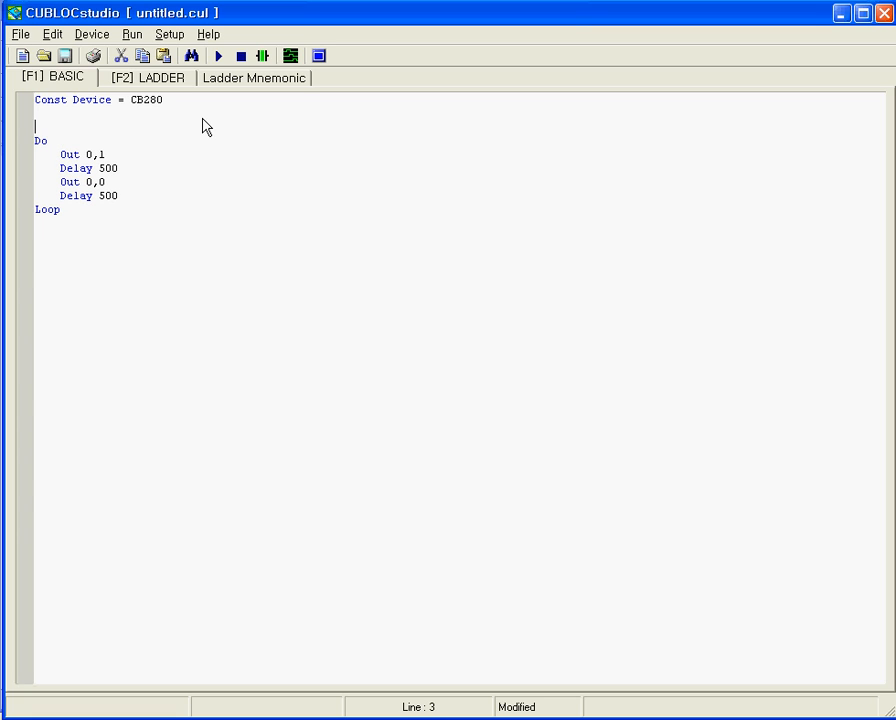
text(if th)
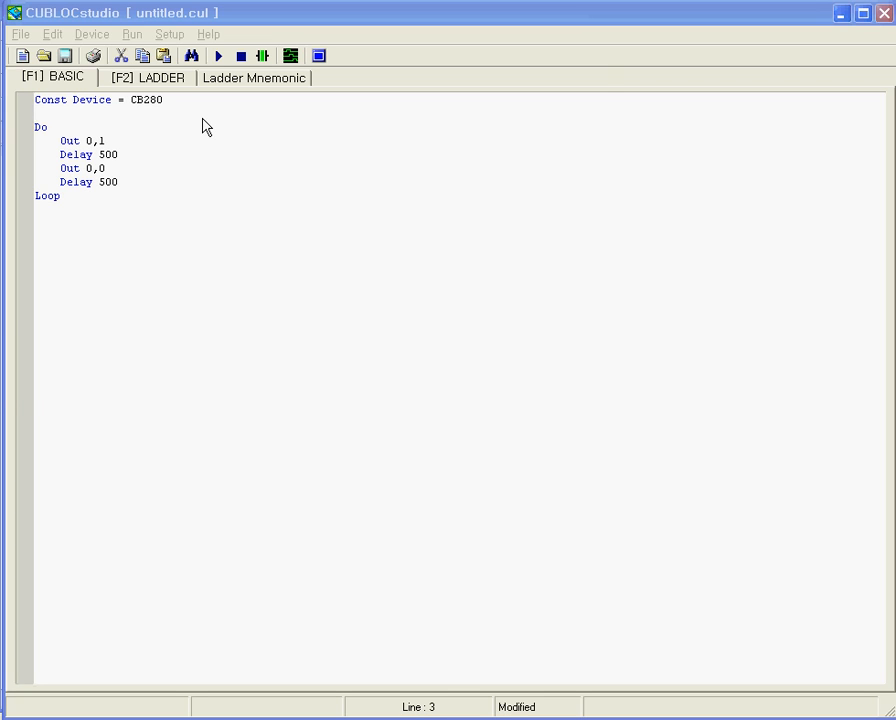
Step: Save the blink program over CuSamples\Relay\Relay001.cul, confirming the overwrite
click(64, 56)
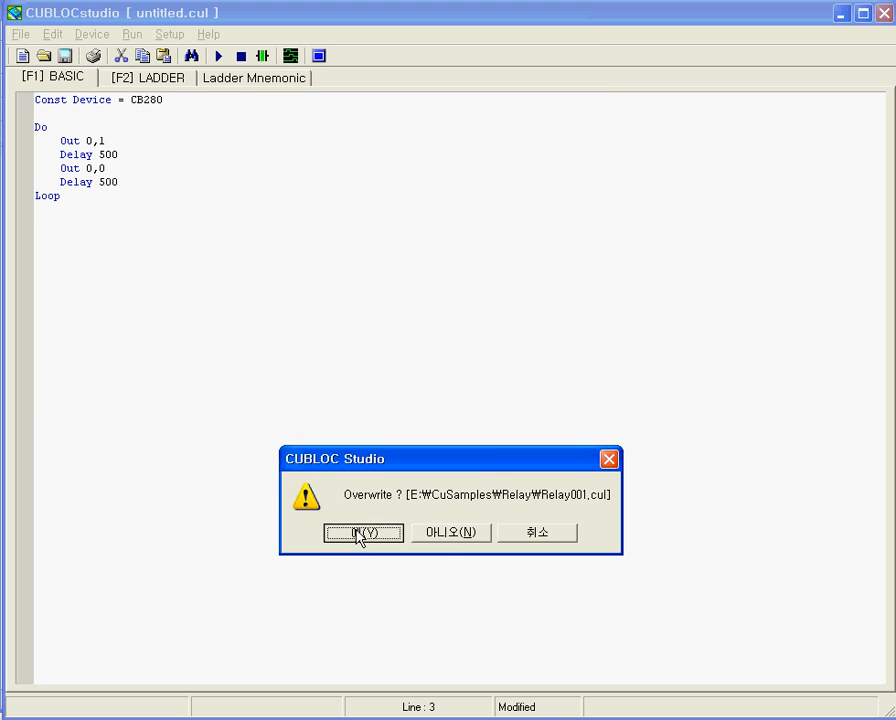
click(364, 532)
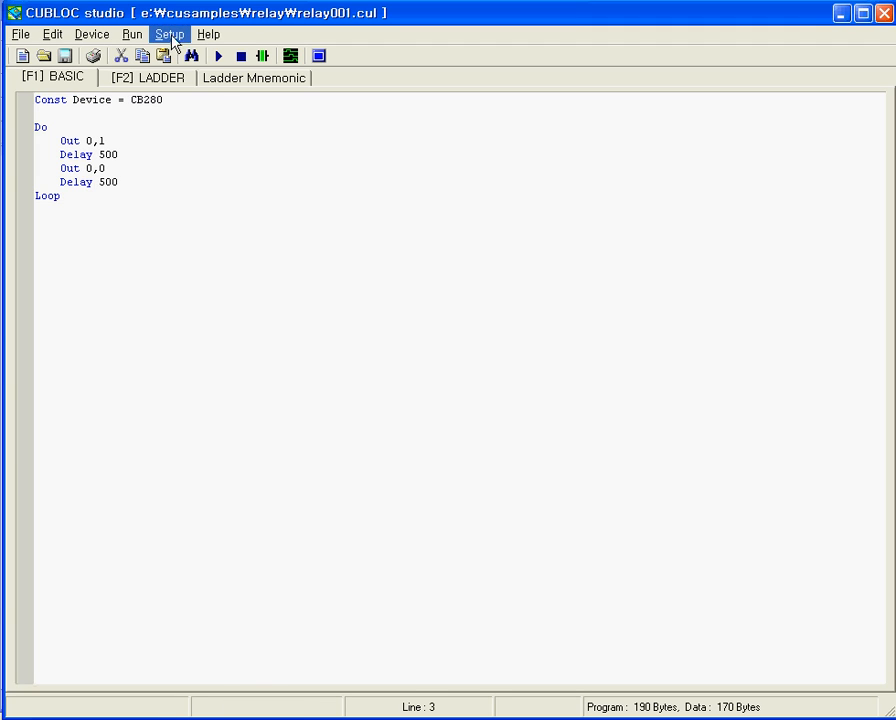
mouse_move(220, 56)
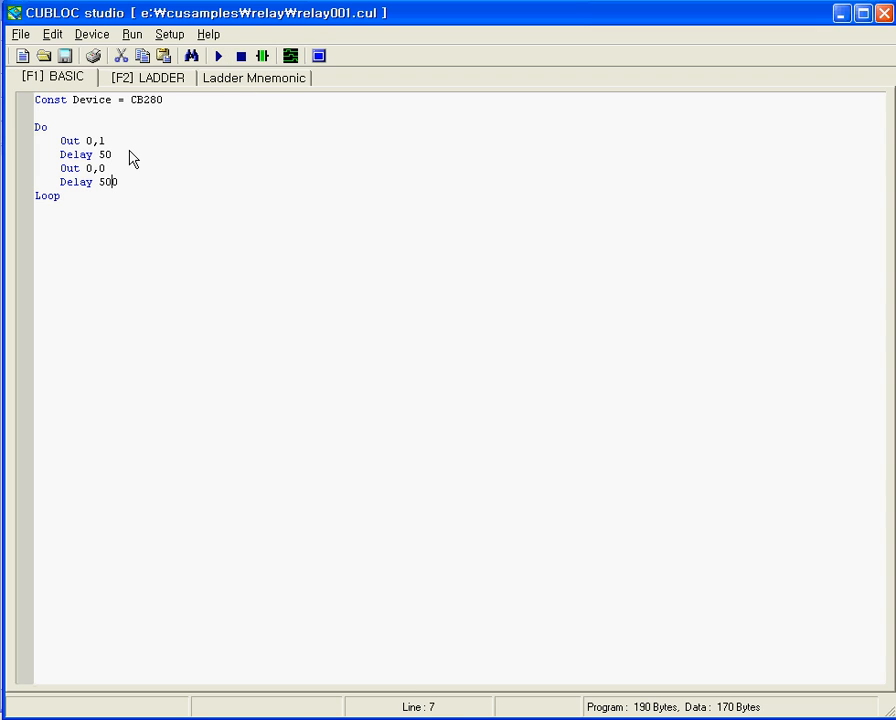
Step: Change both Delay 500 lines to Delay 50 and recompile
key(Backspace)
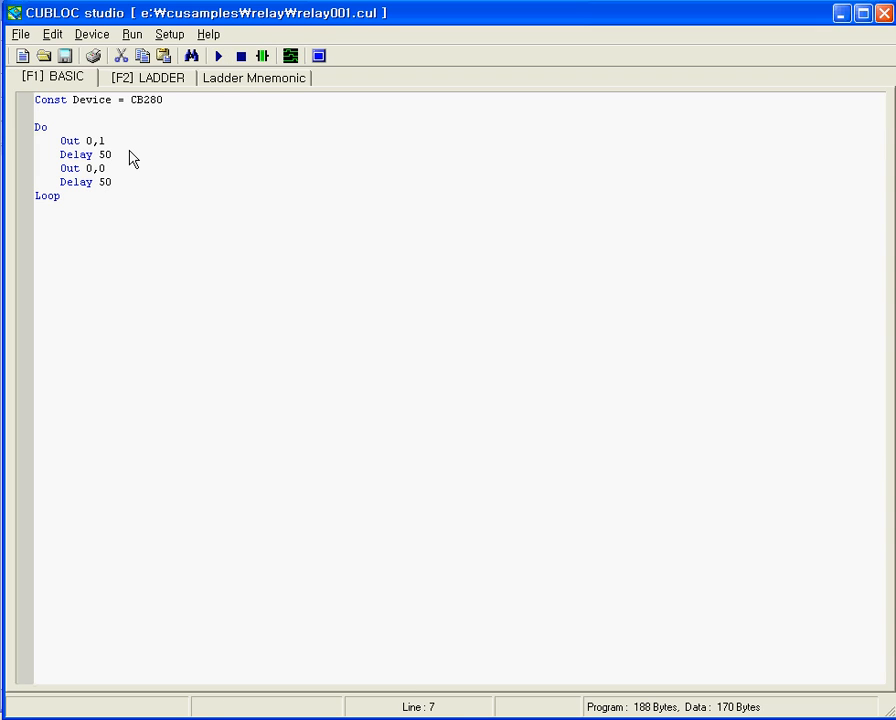